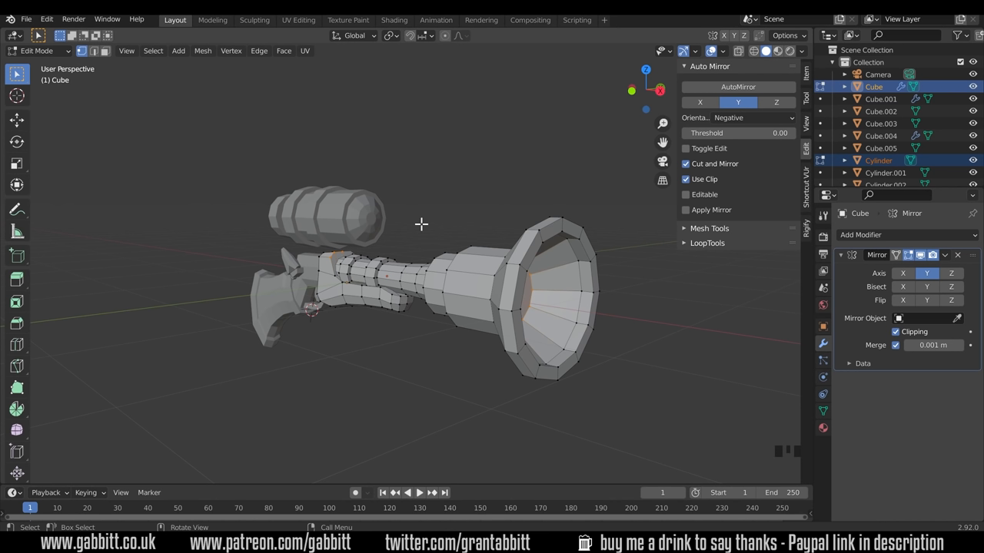
{"action": "mouse_move", "coordinate": [391, 329]}
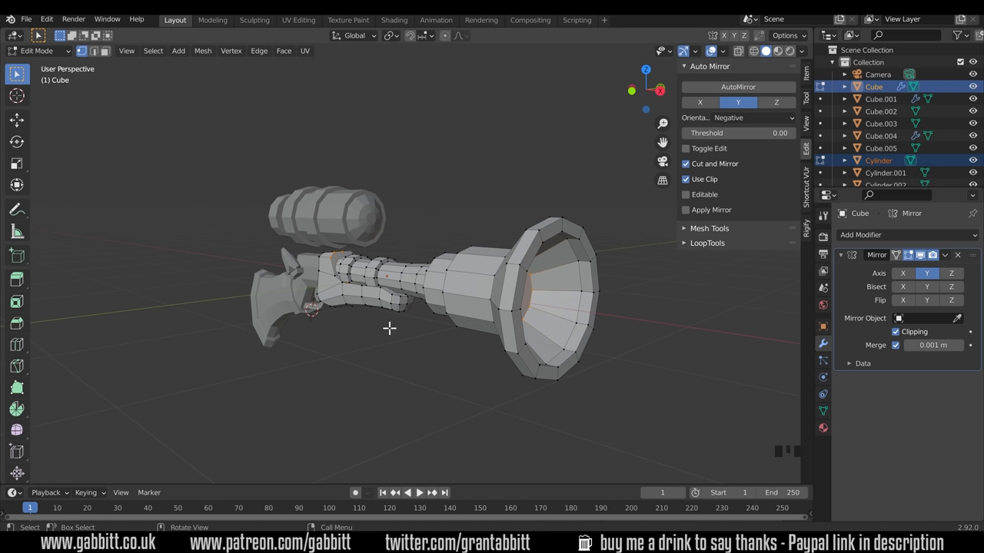
{"action": "mouse_move", "coordinate": [388, 336]}
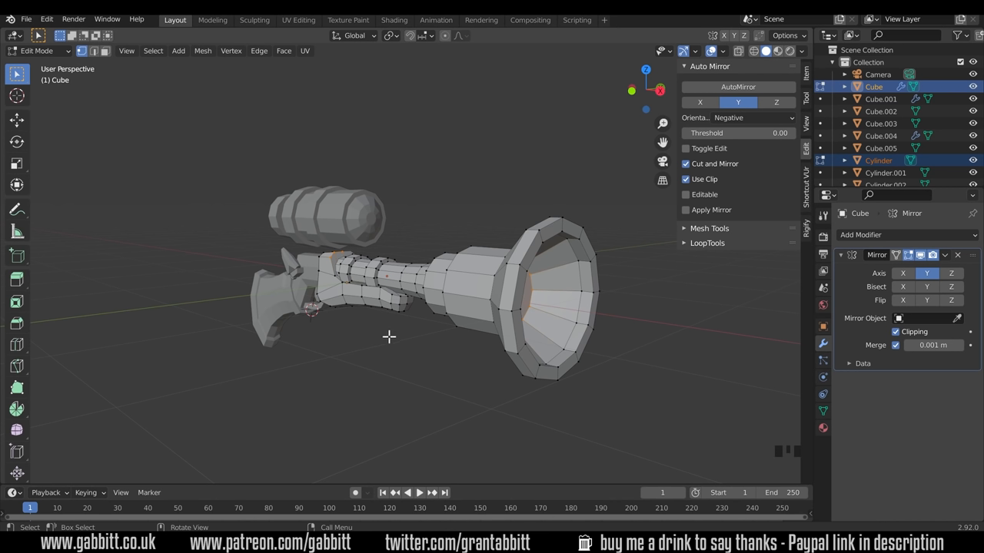
{"action": "mouse_move", "coordinate": [581, 389]}
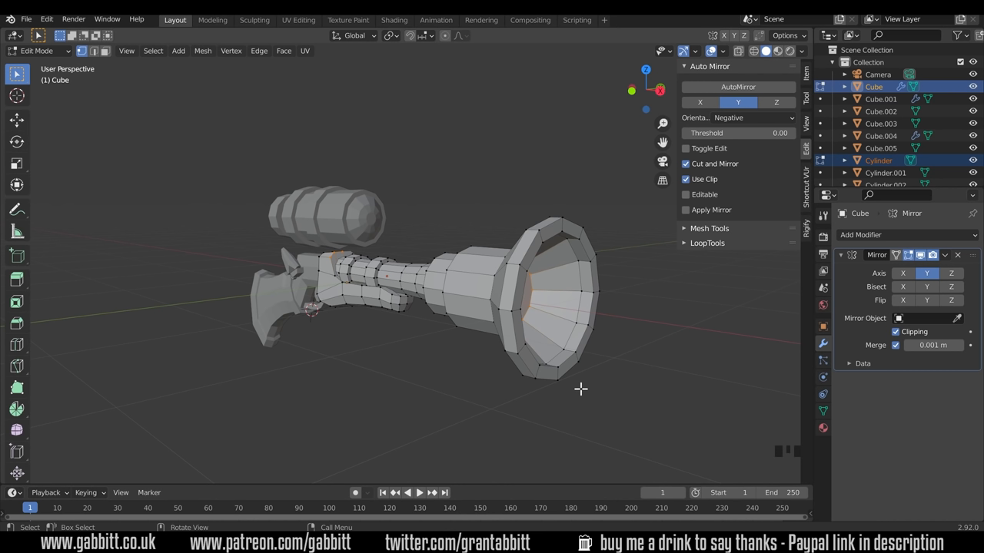
{"action": "mouse_move", "coordinate": [464, 354]}
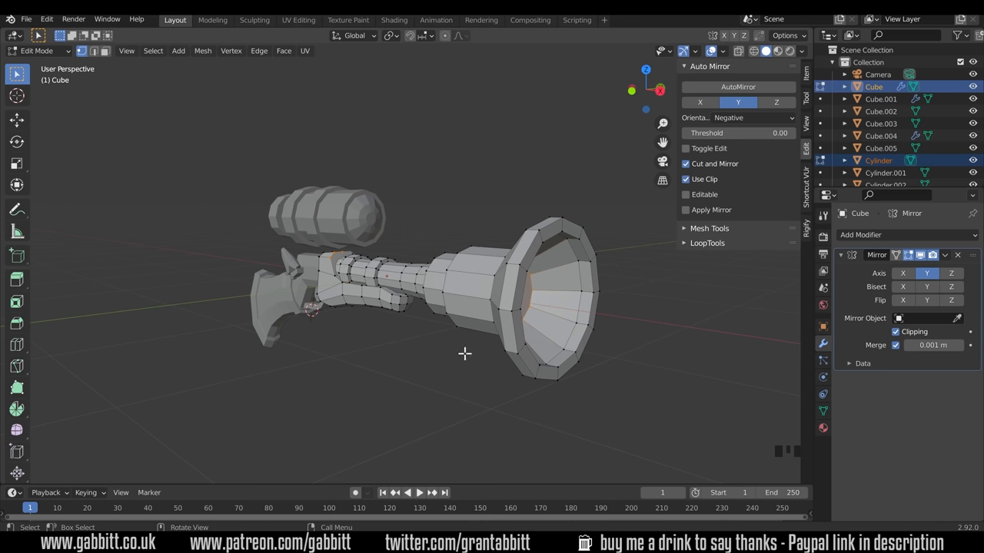
Leave Edit Mode so the blunderbuss parts are handled as whole objects again.
{"action": "key", "text": "Tab"}
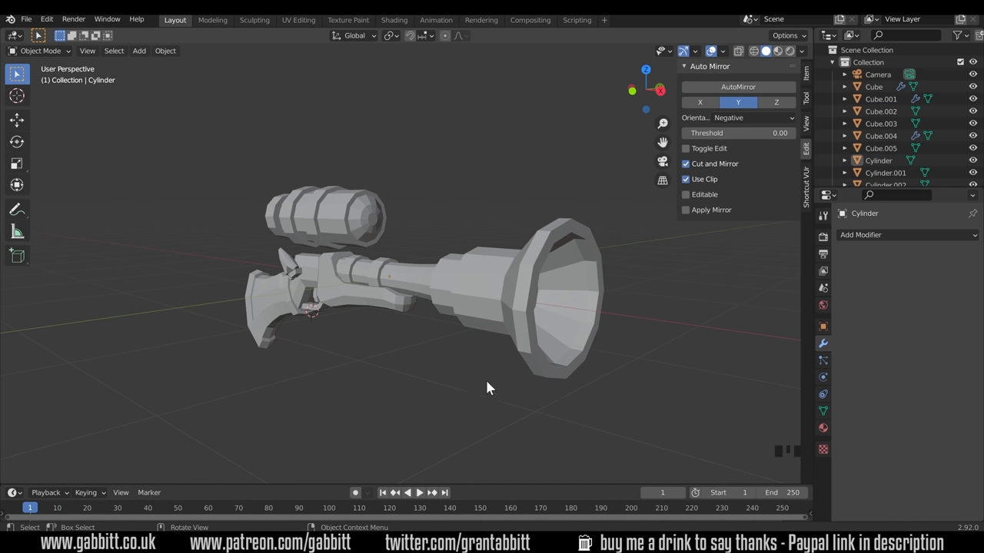
{"action": "mouse_move", "coordinate": [492, 310]}
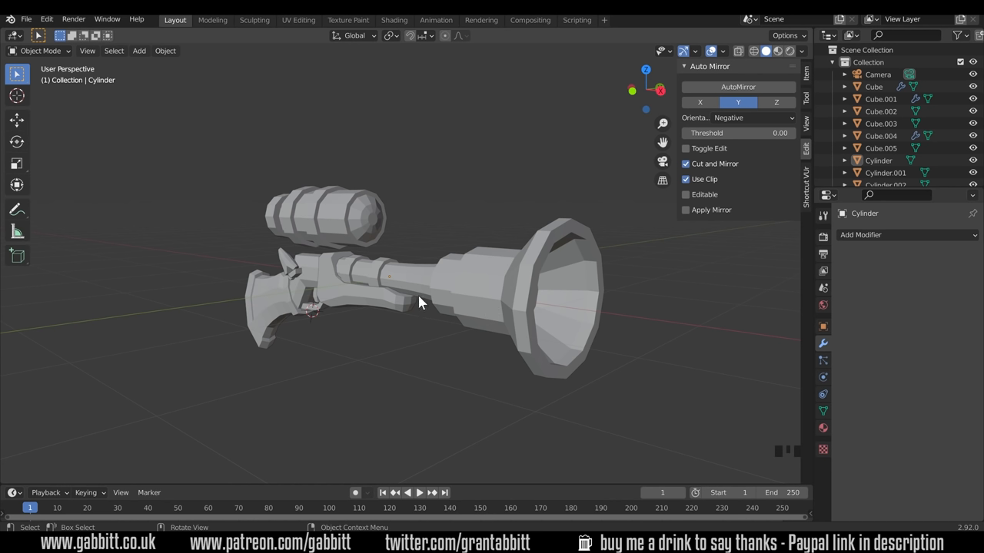
{"action": "mouse_move", "coordinate": [390, 314]}
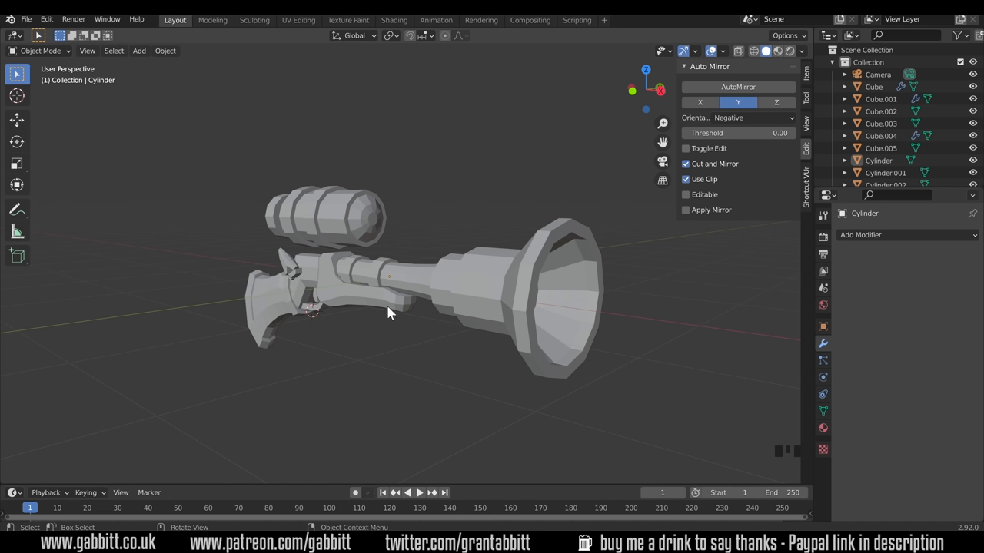
{"action": "mouse_move", "coordinate": [473, 369]}
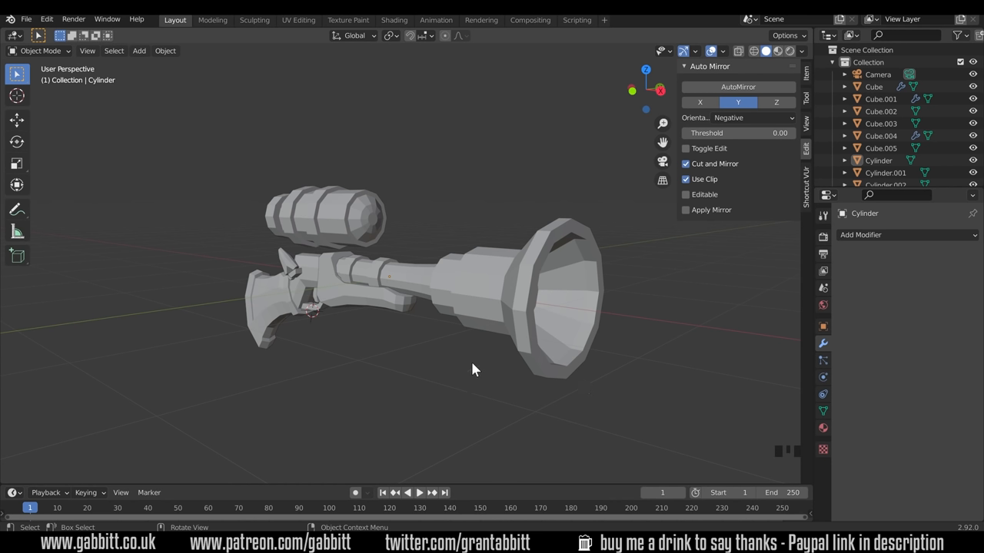
{"action": "mouse_move", "coordinate": [366, 345]}
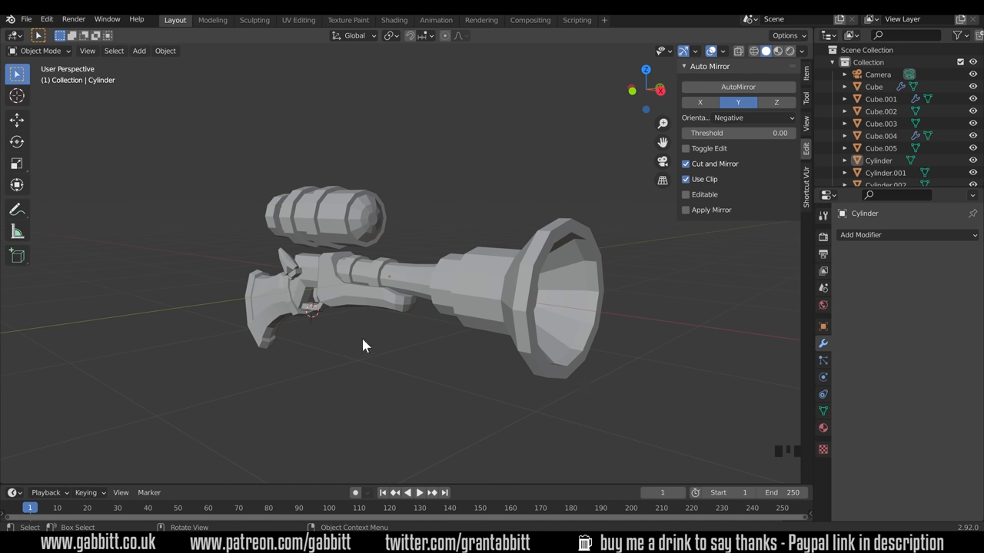
{"action": "mouse_move", "coordinate": [363, 345]}
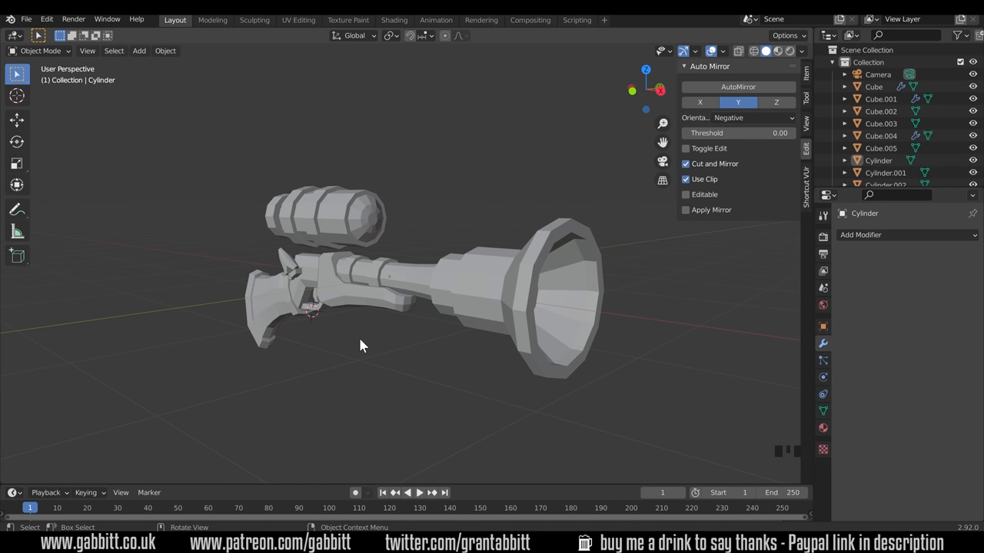
{"action": "mouse_move", "coordinate": [367, 352]}
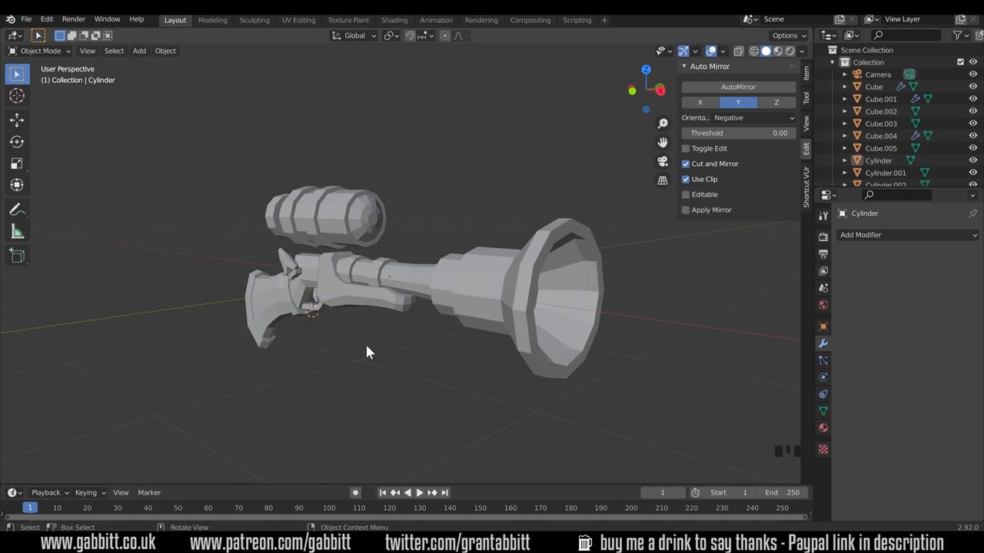
{"action": "mouse_move", "coordinate": [363, 349]}
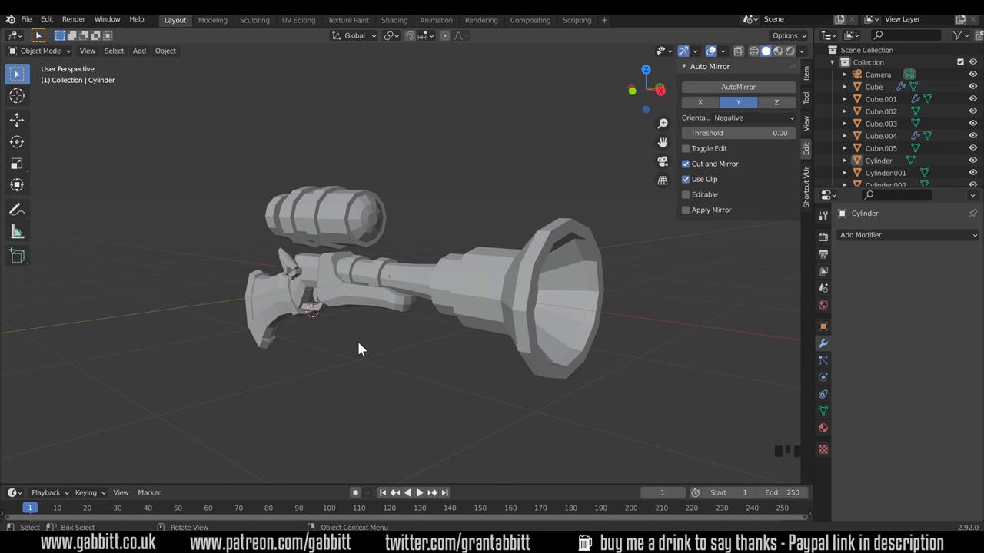
{"action": "mouse_move", "coordinate": [364, 350]}
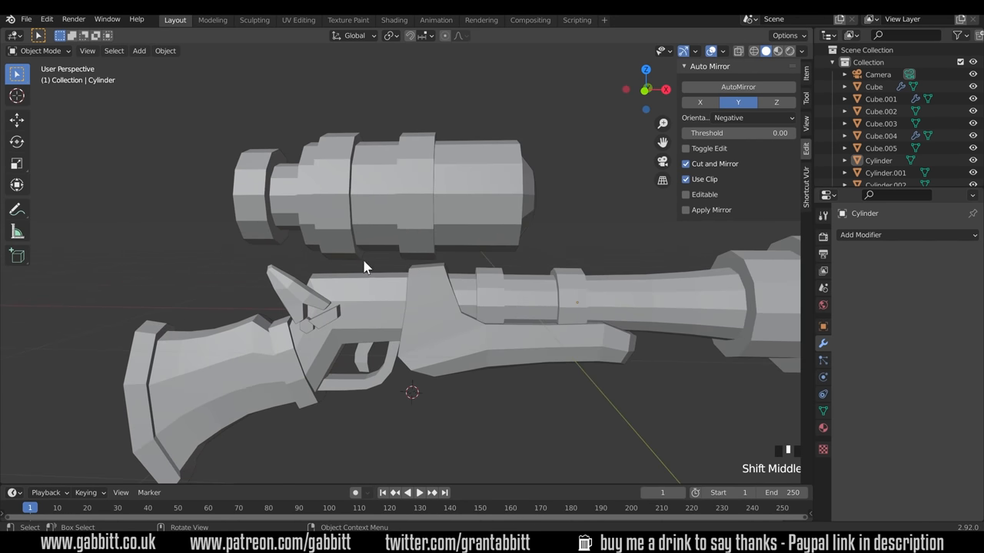
Add a new cylinder mesh via Shift+A and bring the small cylinder near the scope into view.
{"action": "left_click_drag", "start_coordinate": [366, 267], "coordinate": [405, 254]}
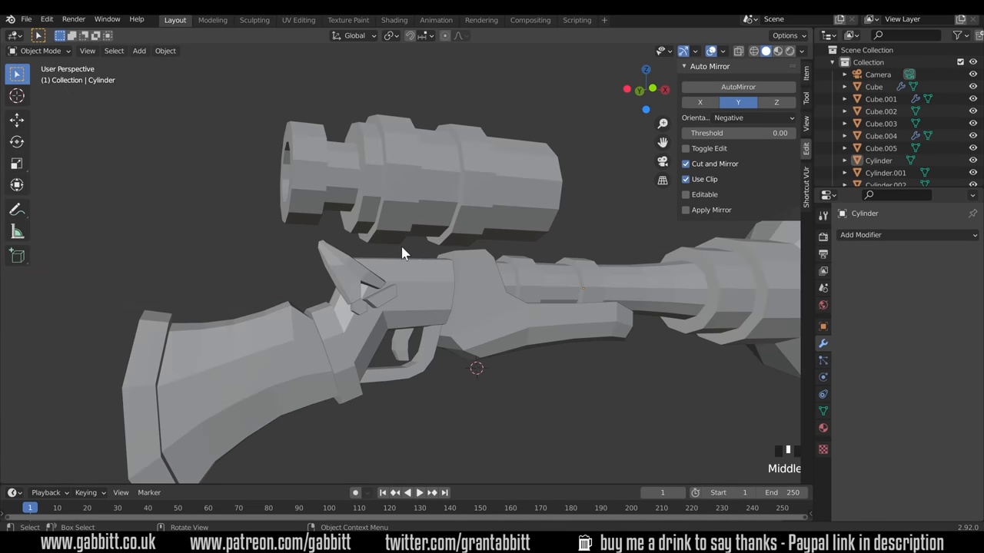
{"action": "key", "text": "shift+a"}
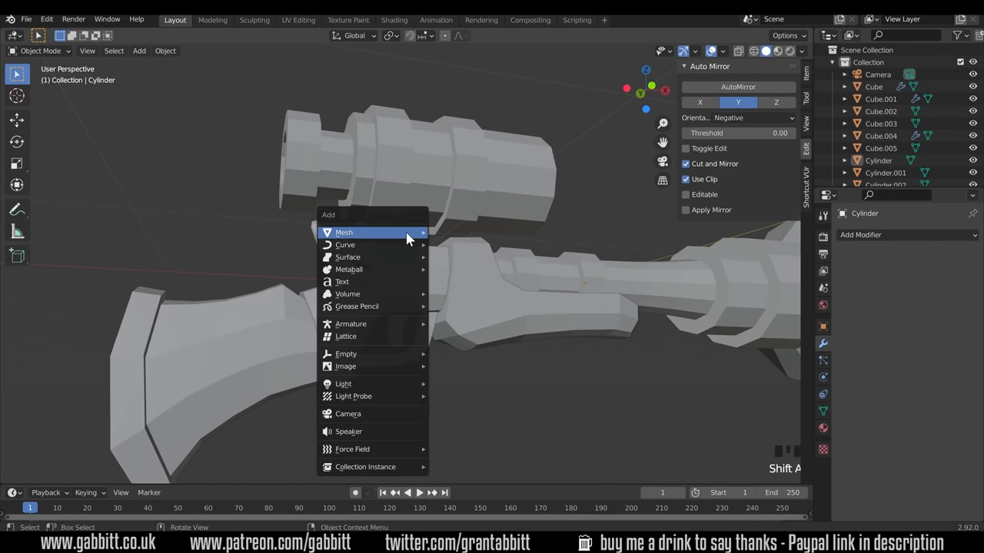
{"action": "mouse_move", "coordinate": [345, 232]}
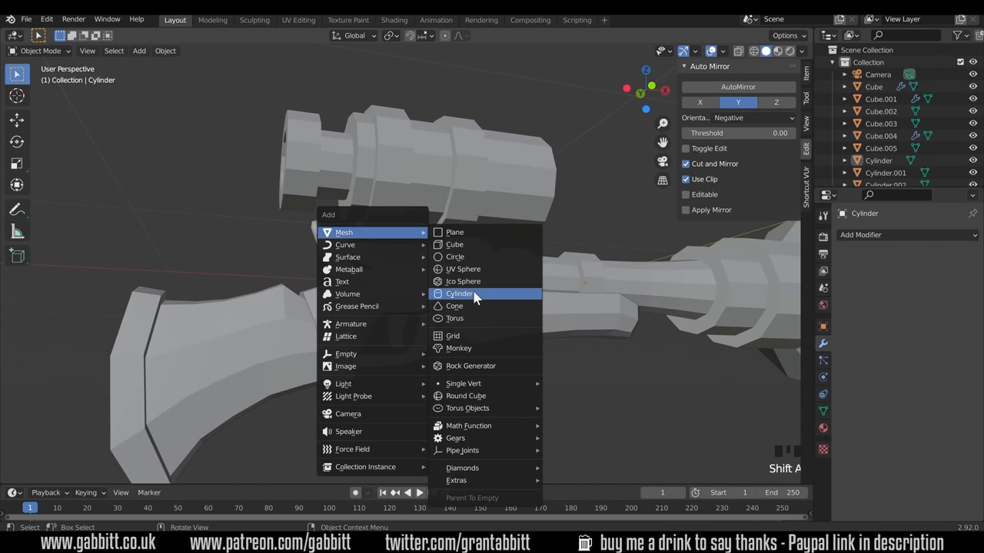
{"action": "left_click", "coordinate": [458, 294]}
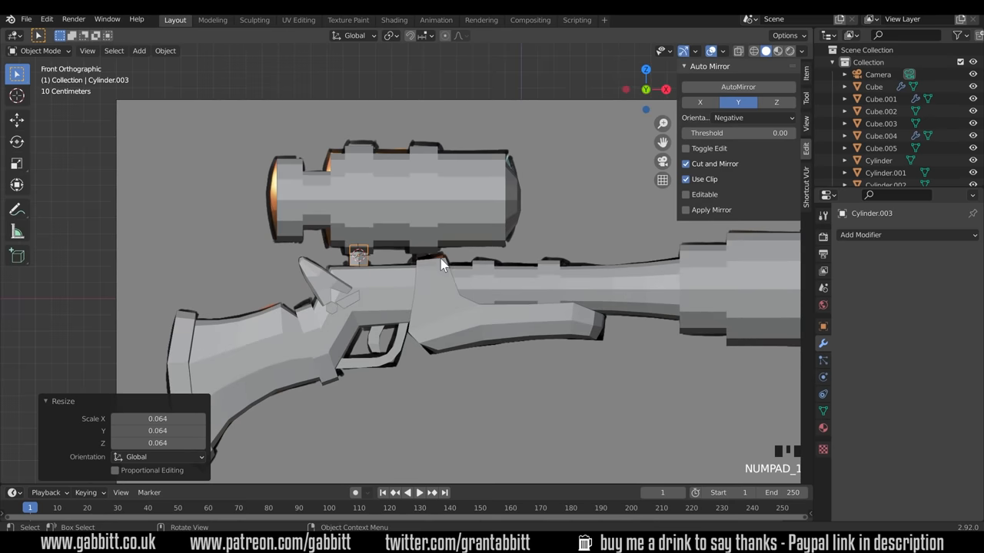
{"action": "scroll", "scroll_direction": "up", "scroll_amount": 3}
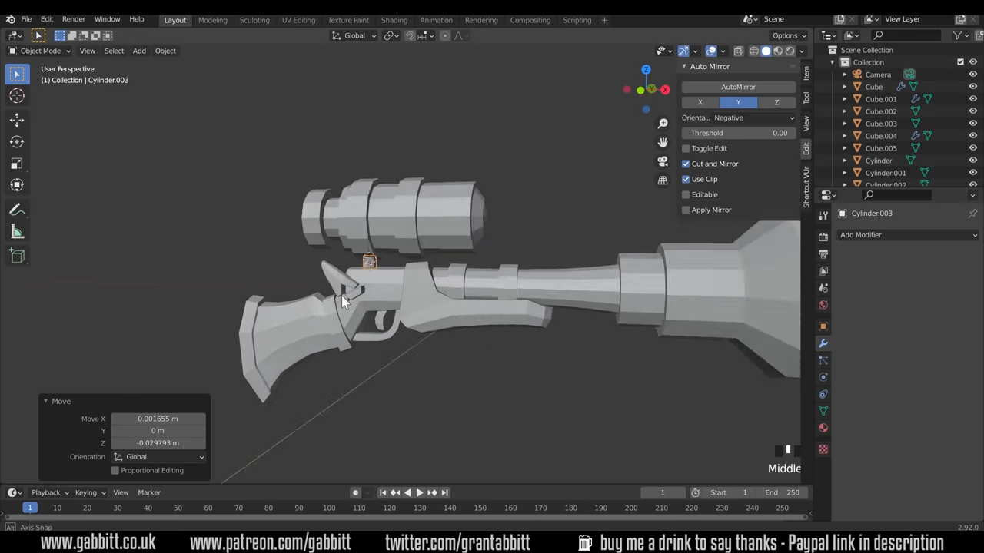
{"action": "left_click_drag", "start_coordinate": [369, 307], "coordinate": [449, 302]}
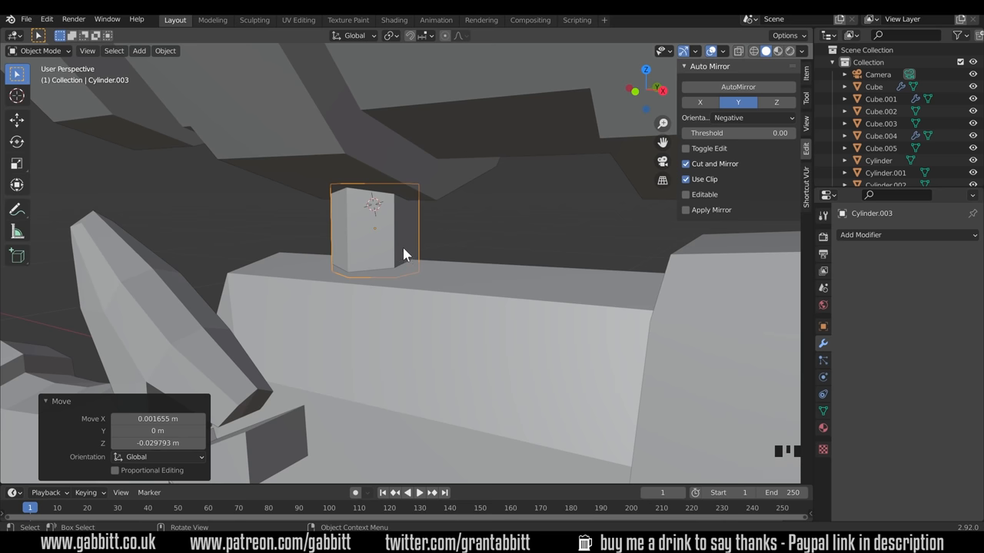
Move the small cylinder's bottom face straight down onto the gun body as a scope mount.
{"action": "key", "text": "Tab"}
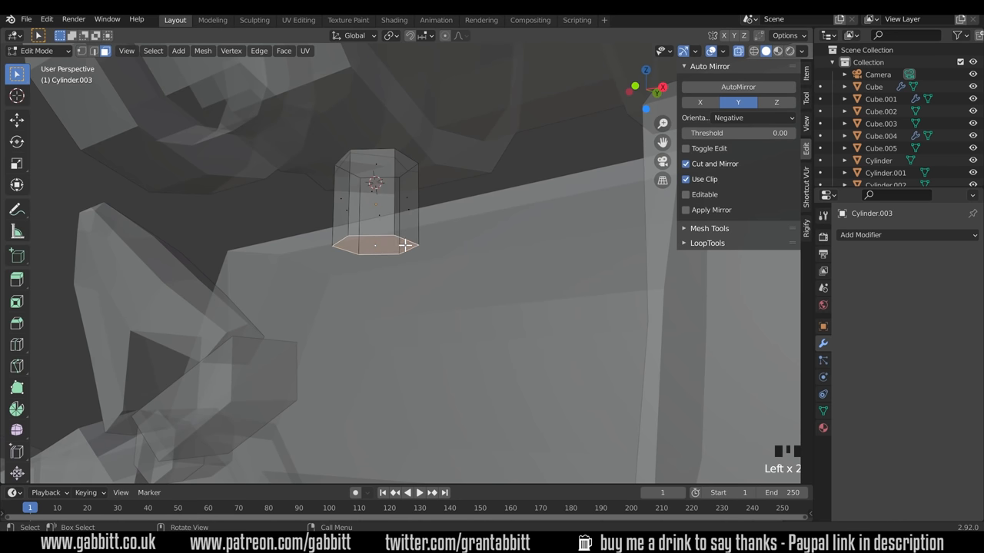
{"action": "key", "text": "KP_1"}
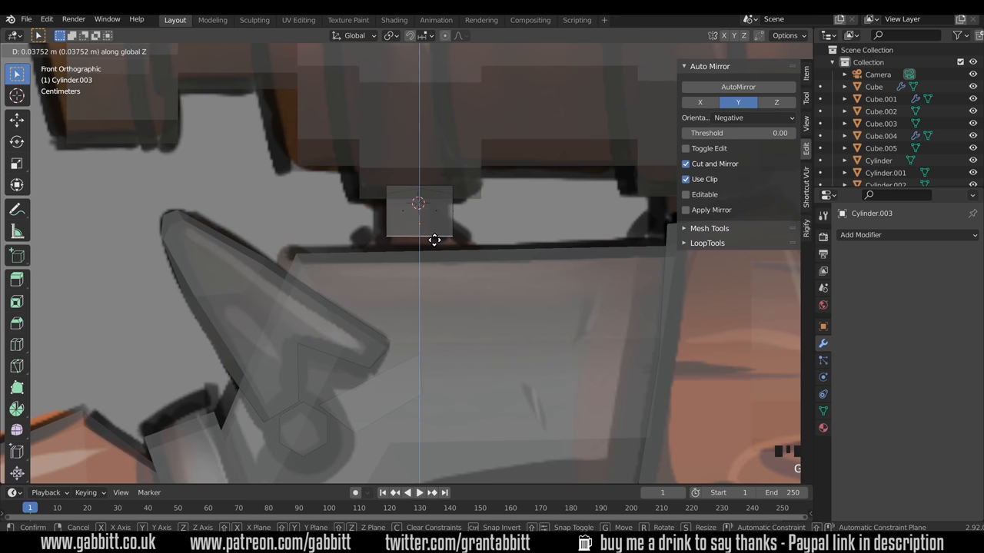
{"action": "left_click", "coordinate": [434, 240]}
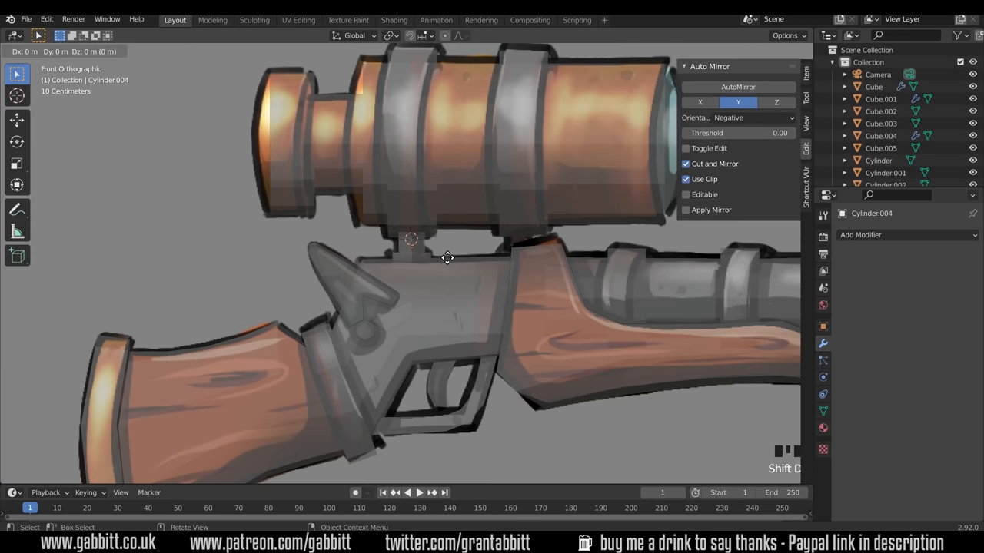
Slide the duplicate cylinder along under the scope as a second mount.
{"action": "left_click_drag", "start_coordinate": [447, 257], "coordinate": [554, 256]}
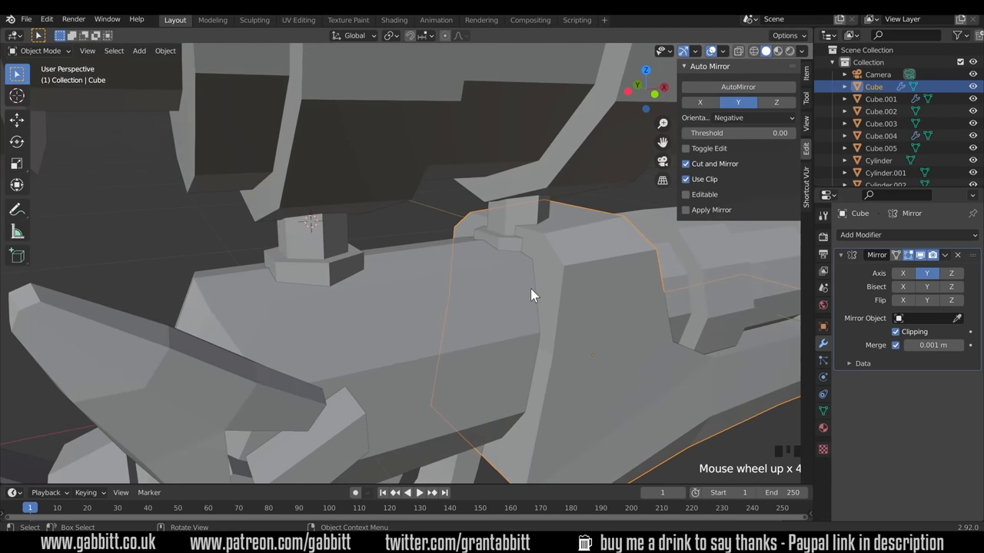
{"action": "scroll", "scroll_direction": "down", "scroll_amount": 3}
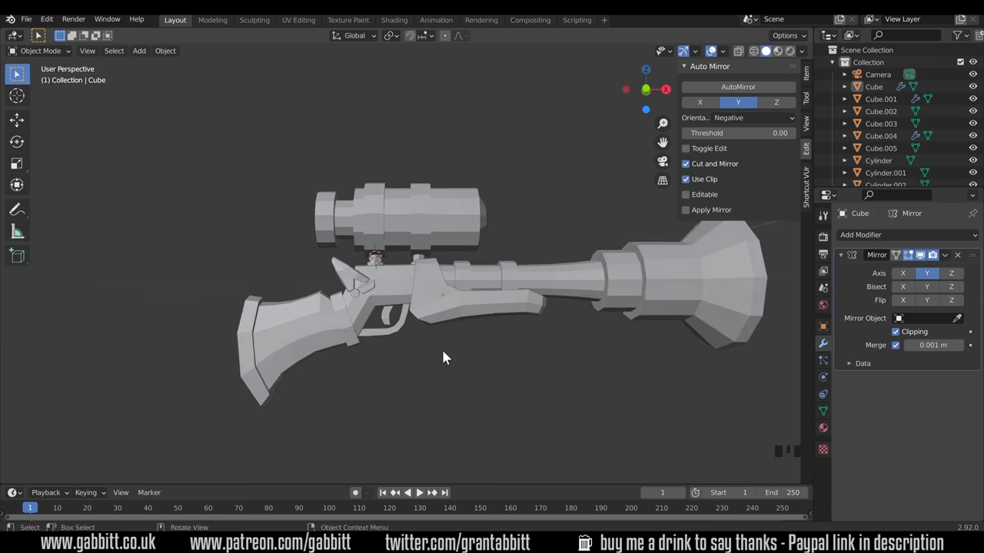
Delete the hidden end faces of the bent Cube.002 trigger guard piece.
{"action": "left_click", "coordinate": [392, 331]}
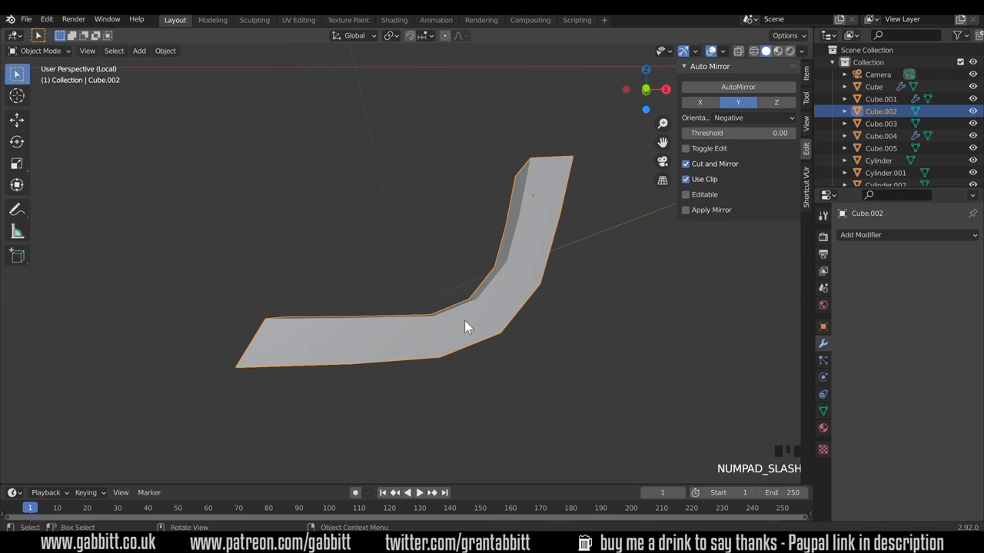
{"action": "left_click_drag", "start_coordinate": [461, 323], "coordinate": [535, 352]}
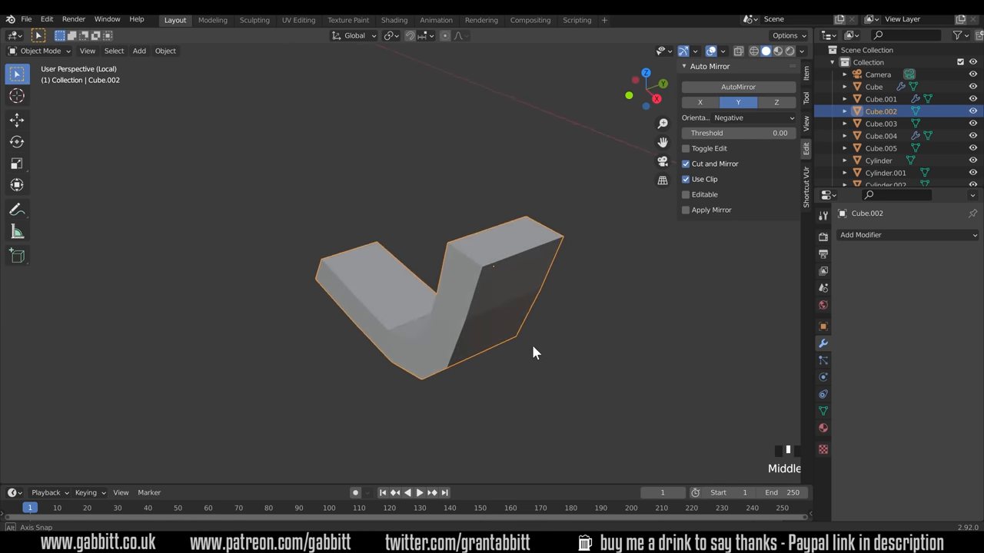
{"action": "key", "text": "Tab"}
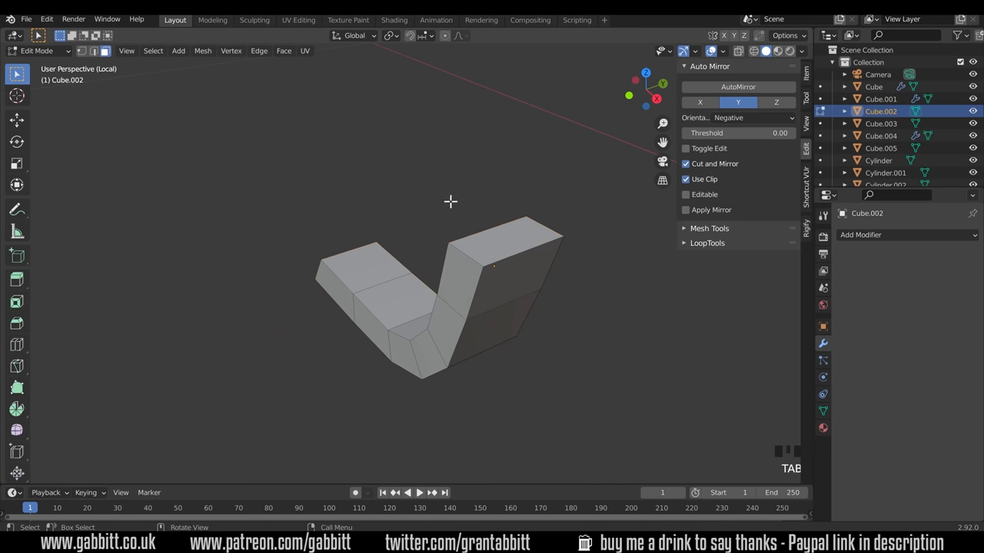
{"action": "left_click", "coordinate": [508, 243]}
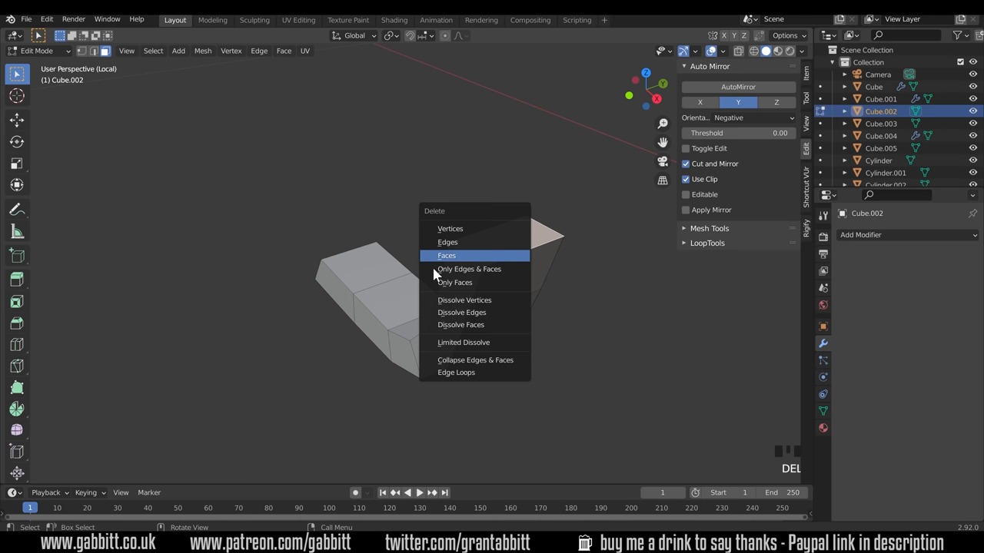
{"action": "left_click", "coordinate": [446, 255]}
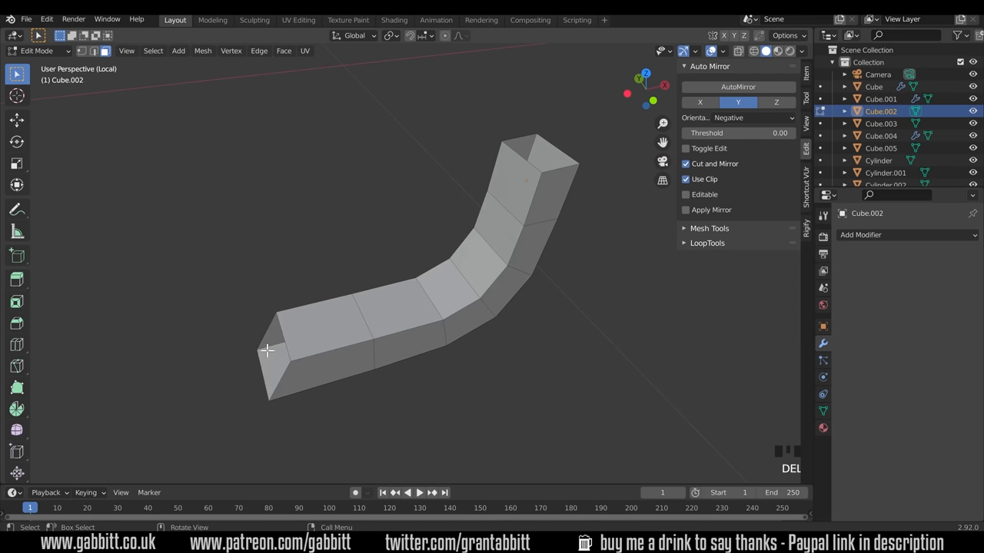
{"action": "mouse_move", "coordinate": [365, 347]}
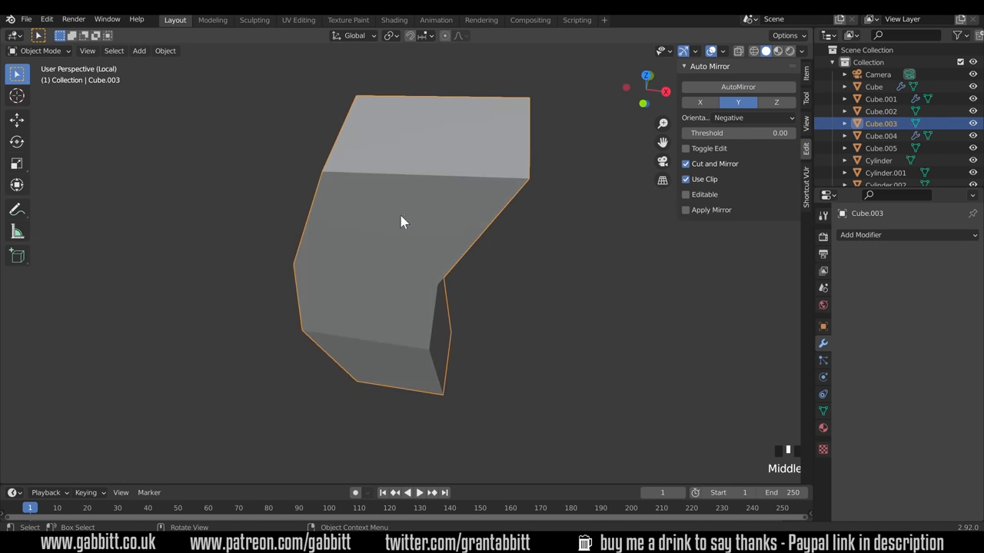
Check another part's mesh for hidden faces and return to Object Mode.
{"action": "key", "text": "Tab"}
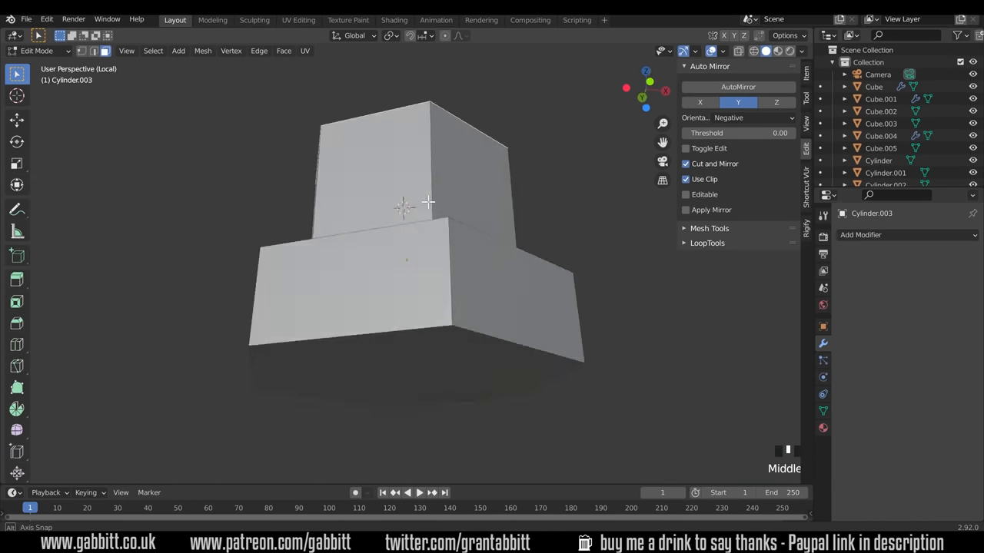
{"action": "key", "text": "Tab"}
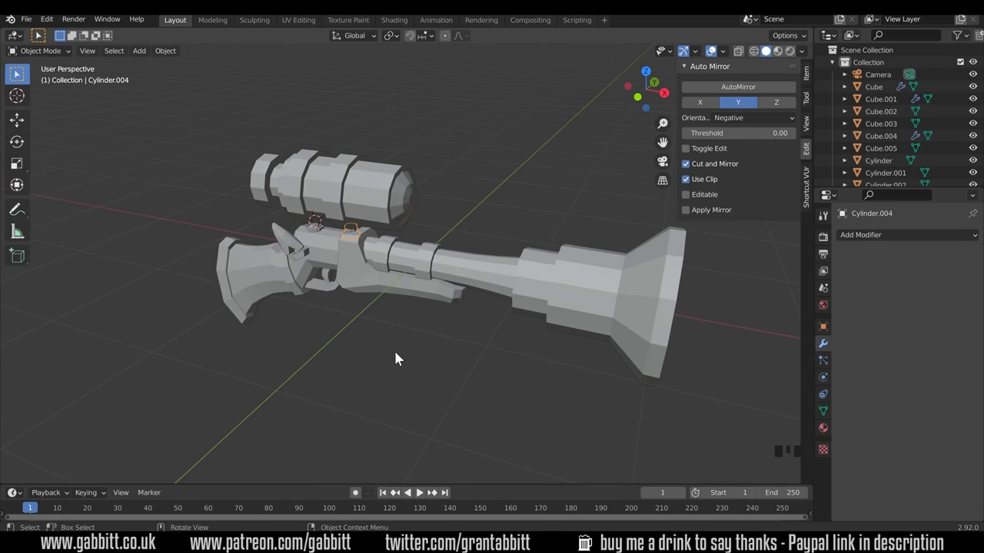
{"action": "mouse_move", "coordinate": [421, 287]}
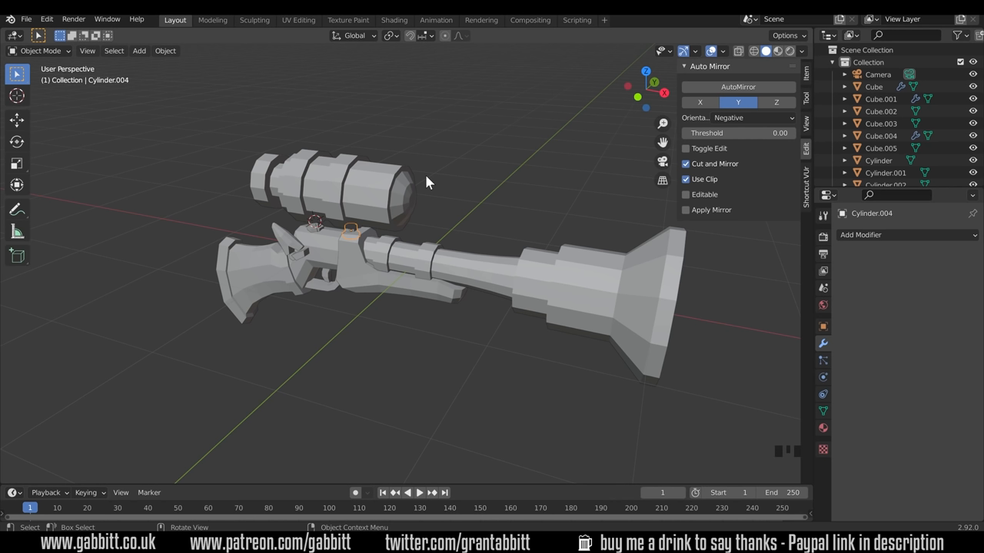
{"action": "mouse_move", "coordinate": [399, 264]}
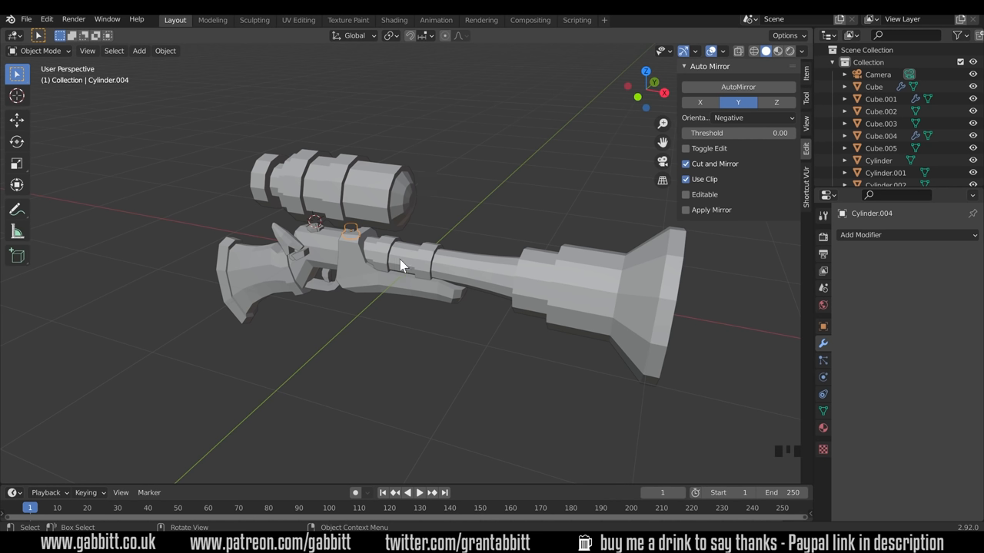
{"action": "mouse_move", "coordinate": [326, 261]}
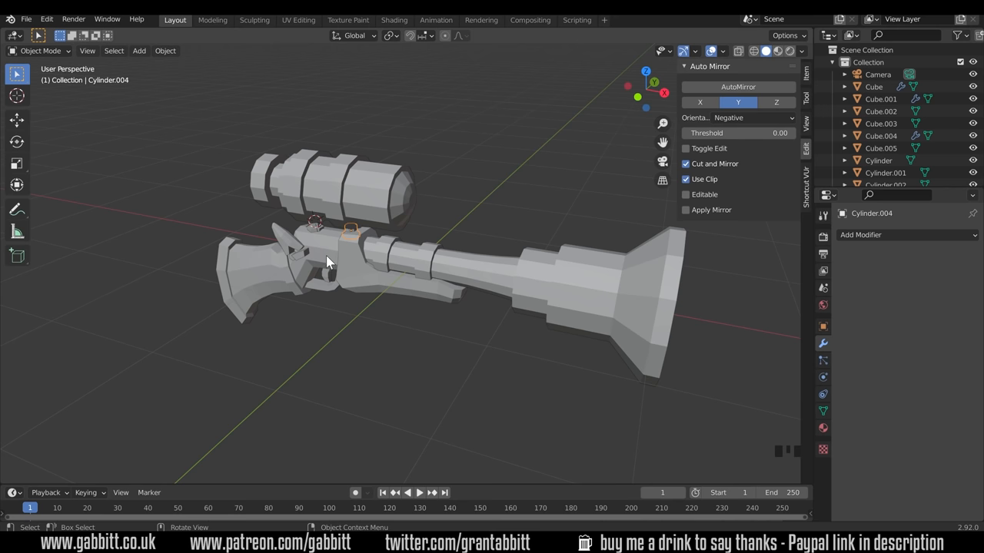
{"action": "mouse_move", "coordinate": [329, 261]}
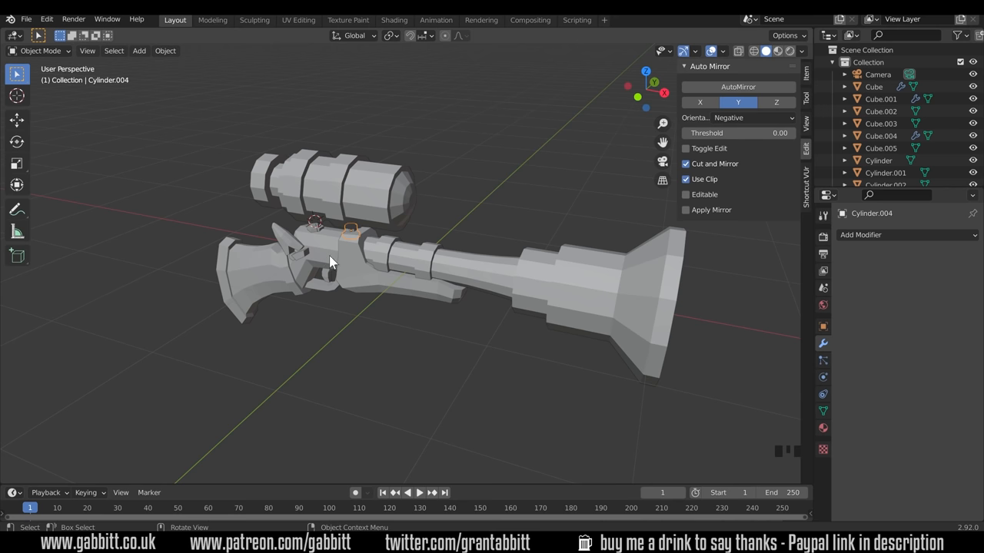
{"action": "mouse_move", "coordinate": [292, 264]}
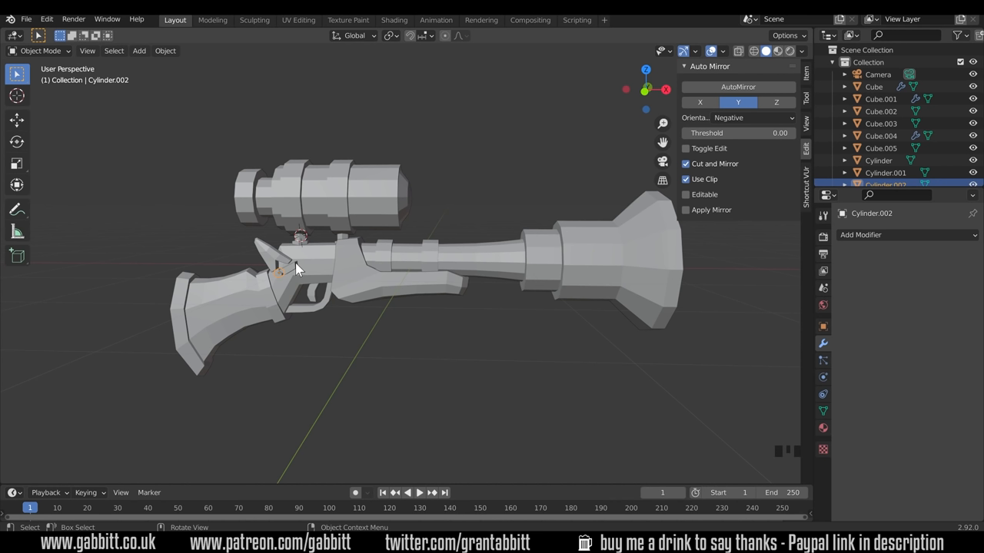
{"action": "mouse_move", "coordinate": [372, 332]}
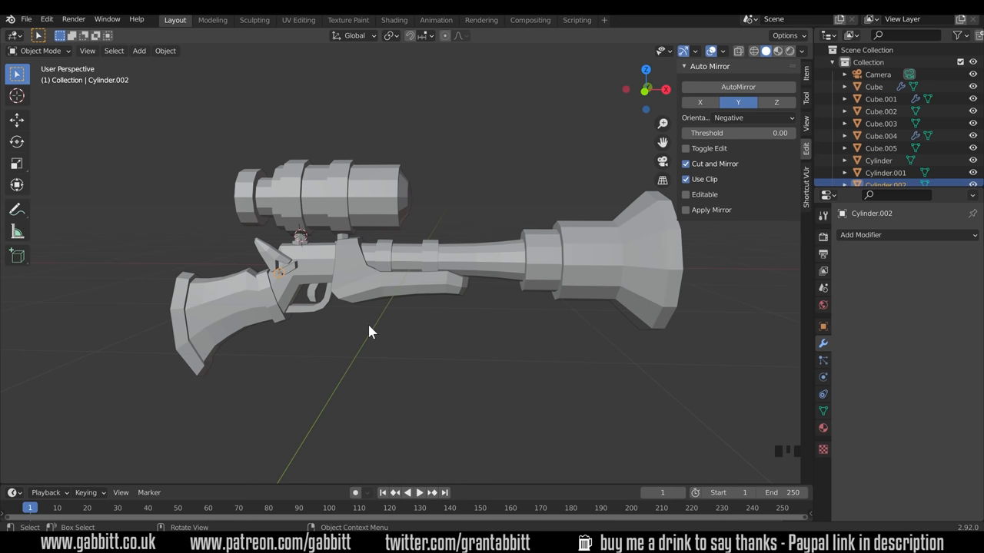
{"action": "key", "text": "a"}
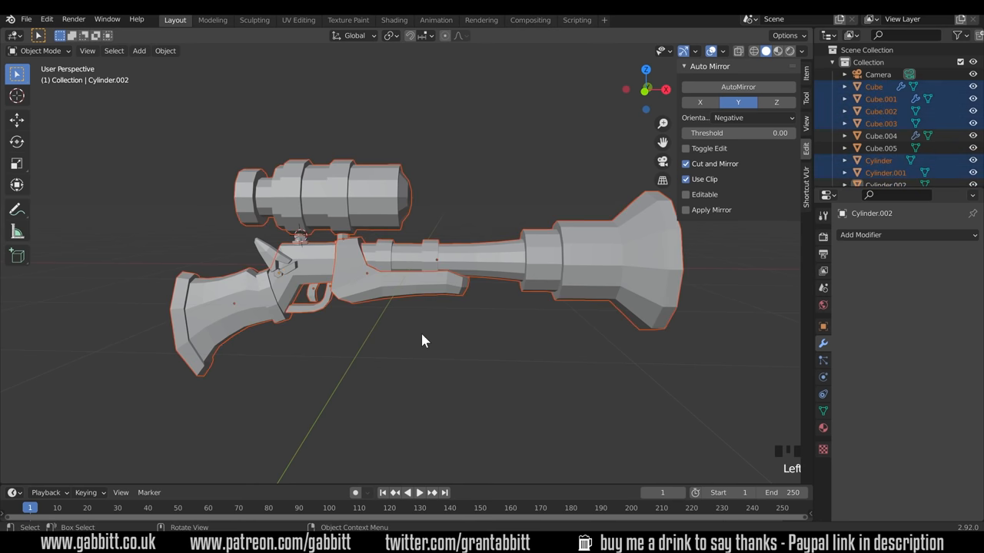
{"action": "left_click", "coordinate": [274, 265]}
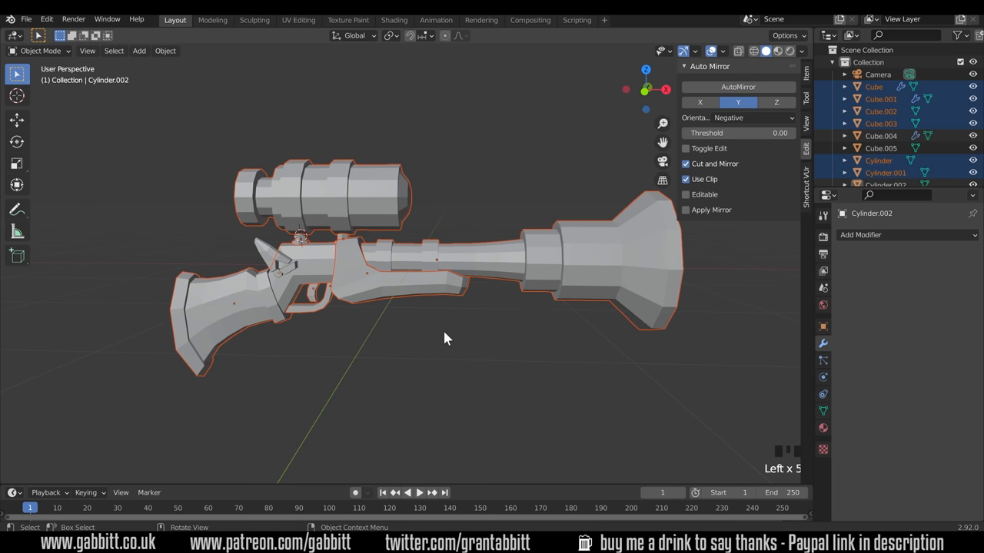
{"action": "left_click_drag", "start_coordinate": [448, 339], "coordinate": [495, 185]}
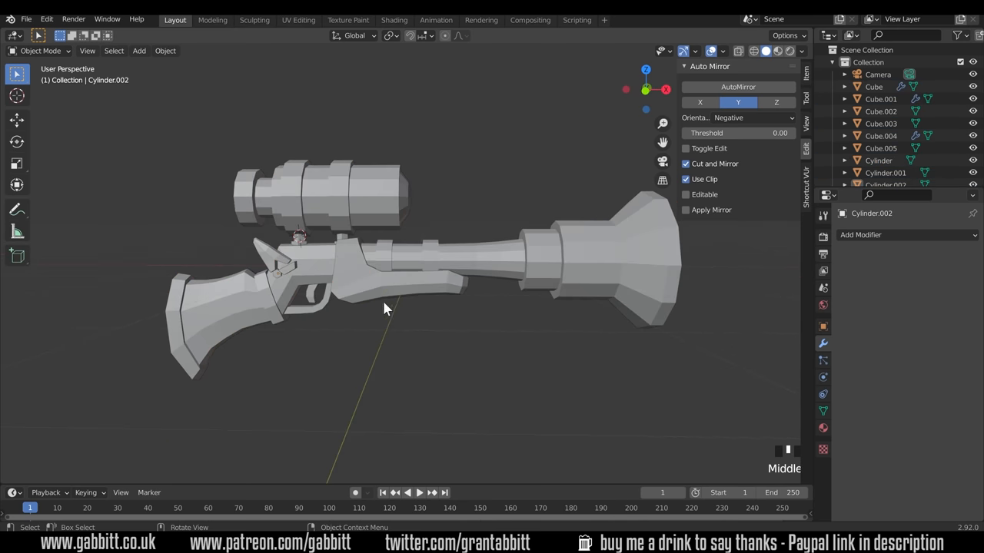
Apply the Mirror modifier on the middle body section Cube so its mirrored half becomes real geometry.
{"action": "left_click", "coordinate": [408, 284]}
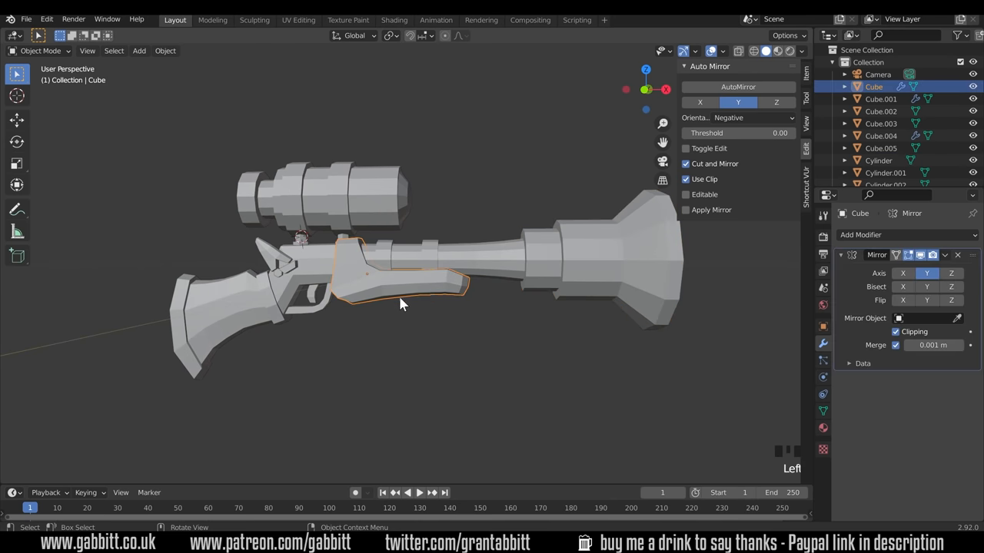
{"action": "left_click", "coordinate": [258, 310]}
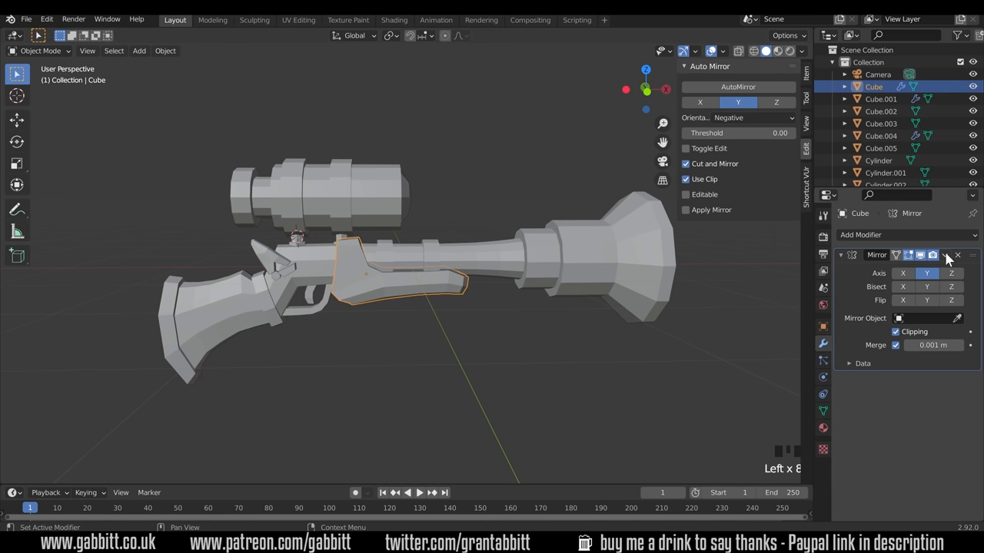
{"action": "left_click", "coordinate": [945, 255]}
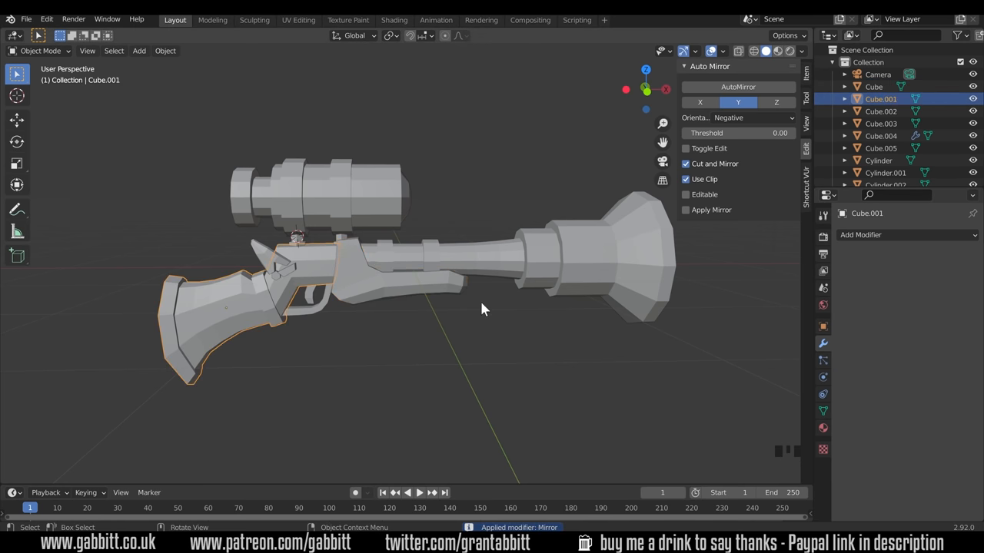
Bring up the Ctrl+A apply options for the stock Cube.001 to convert its mirror to mesh.
{"action": "key", "text": "ctrl+a"}
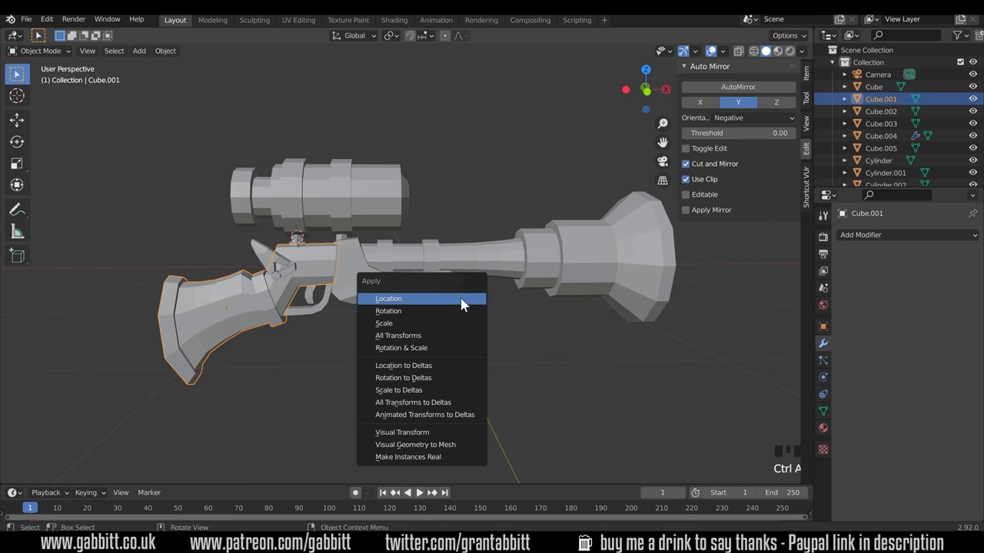
{"action": "mouse_move", "coordinate": [443, 444]}
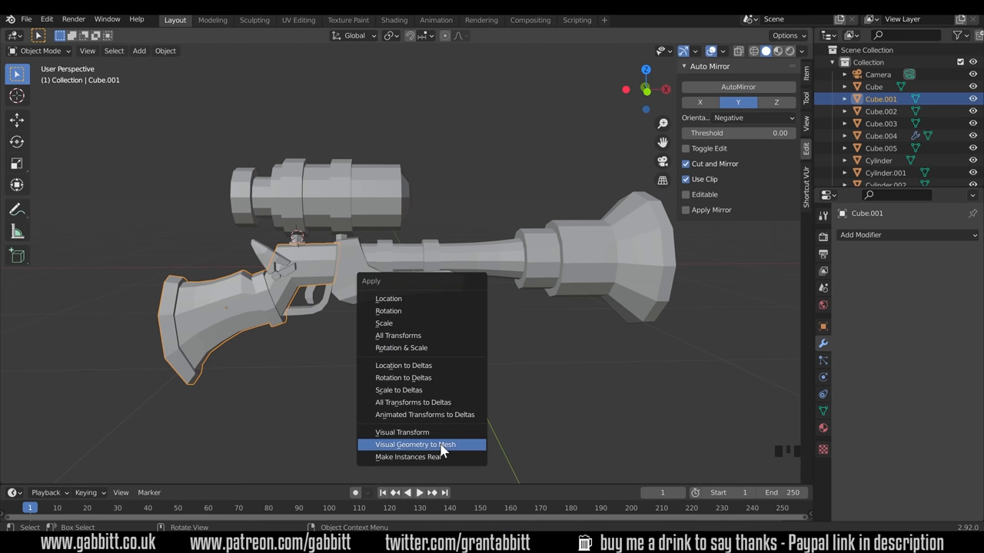
{"action": "mouse_move", "coordinate": [415, 444]}
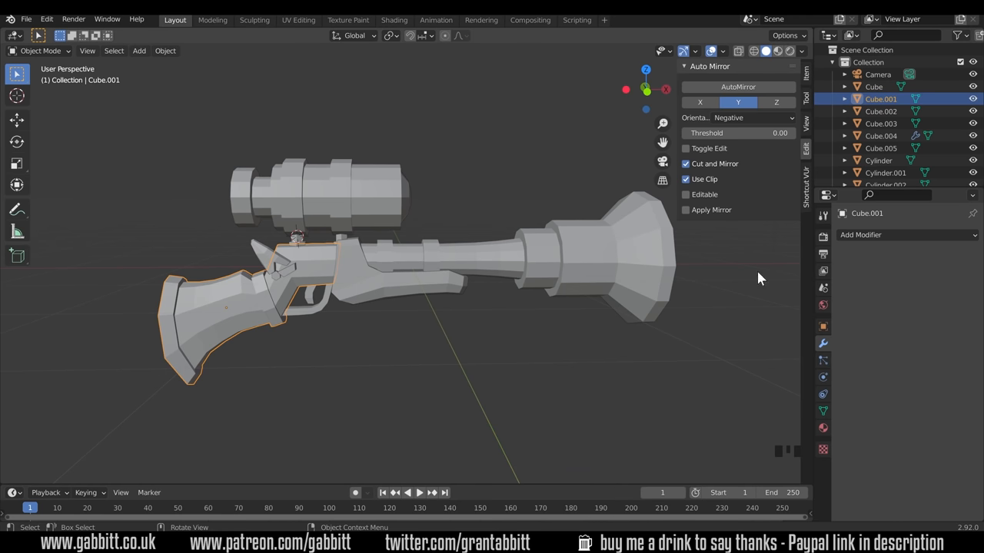
{"action": "mouse_move", "coordinate": [538, 338]}
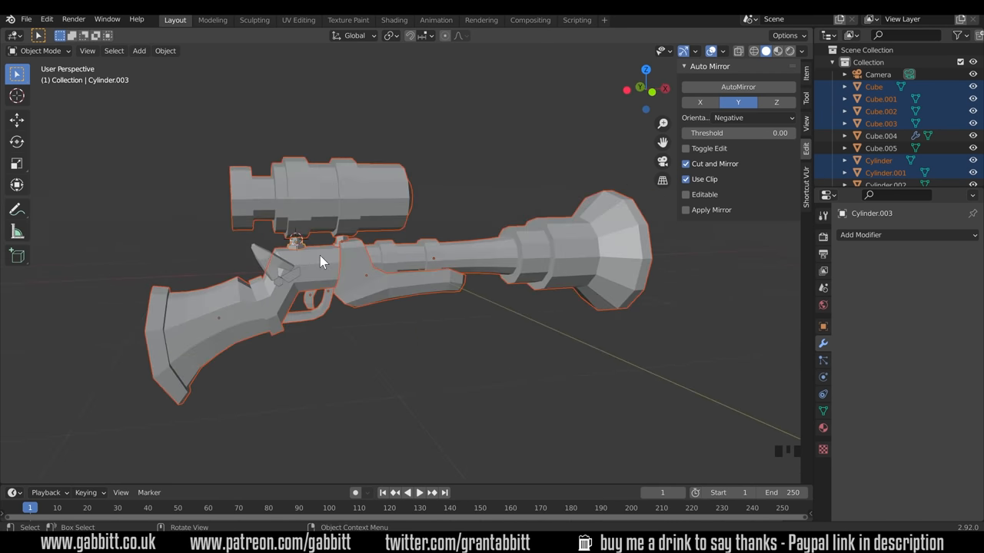
Orbit around the gun while its stock, body, barrel and scope are joined into one object.
{"action": "left_click_drag", "start_coordinate": [323, 261], "coordinate": [292, 249]}
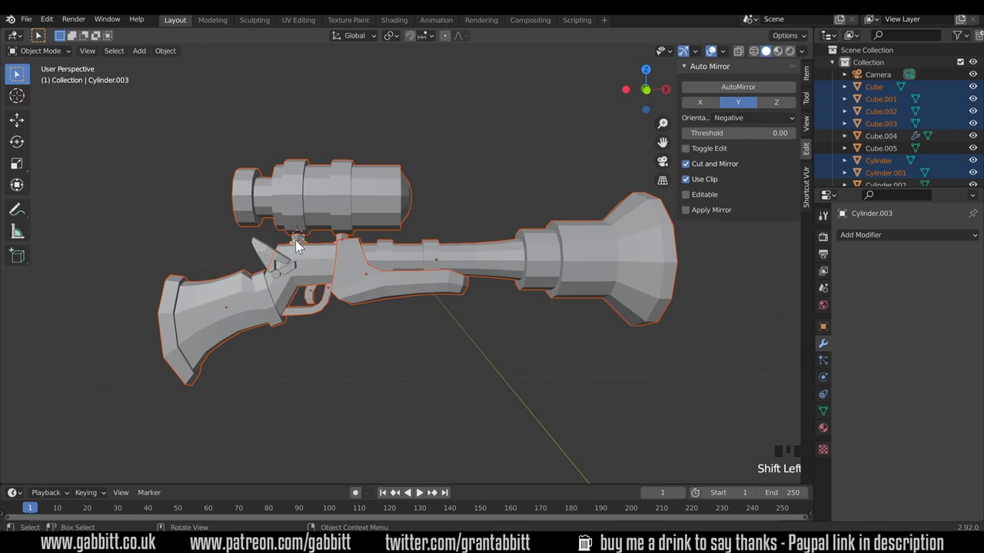
{"action": "mouse_move", "coordinate": [361, 331]}
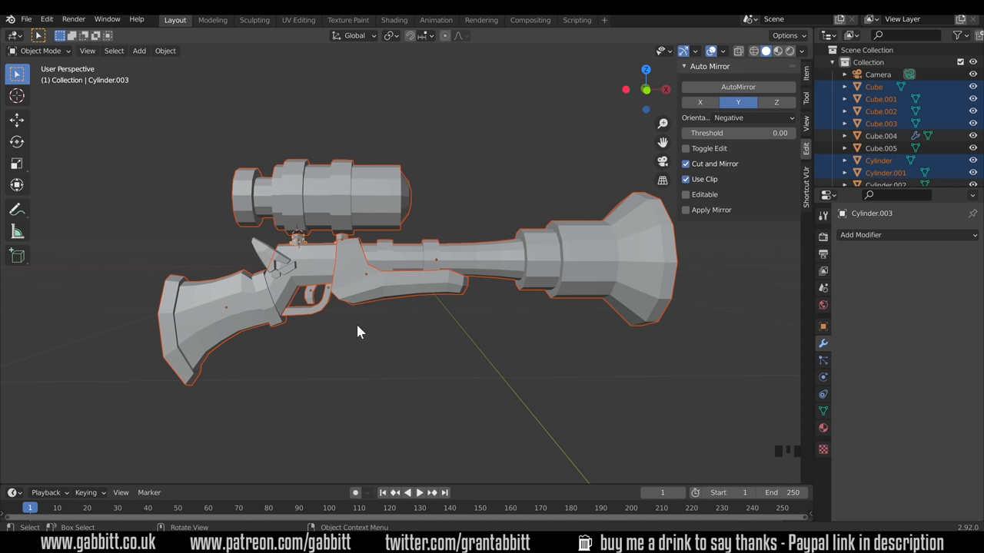
{"action": "mouse_move", "coordinate": [304, 254]}
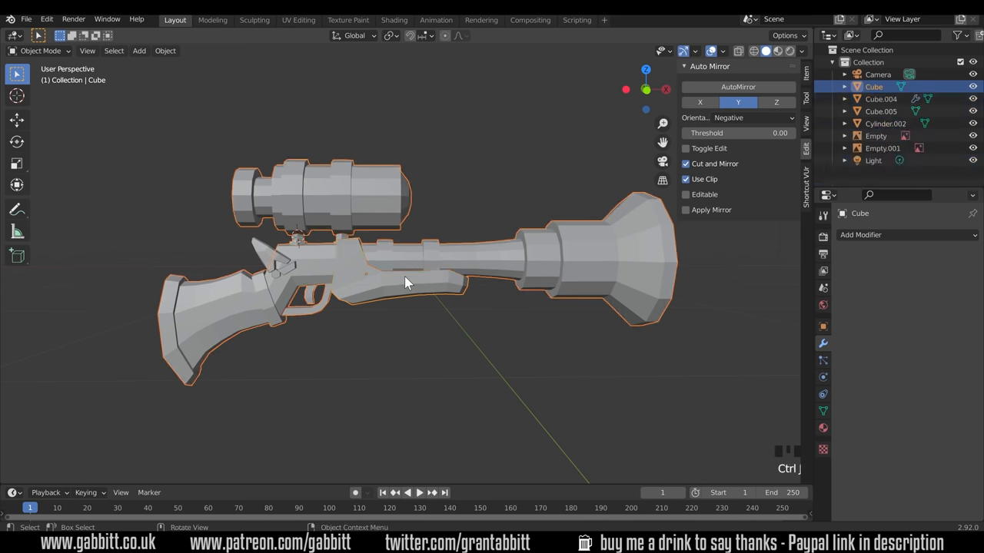
{"action": "left_click_drag", "start_coordinate": [408, 277], "coordinate": [392, 215]}
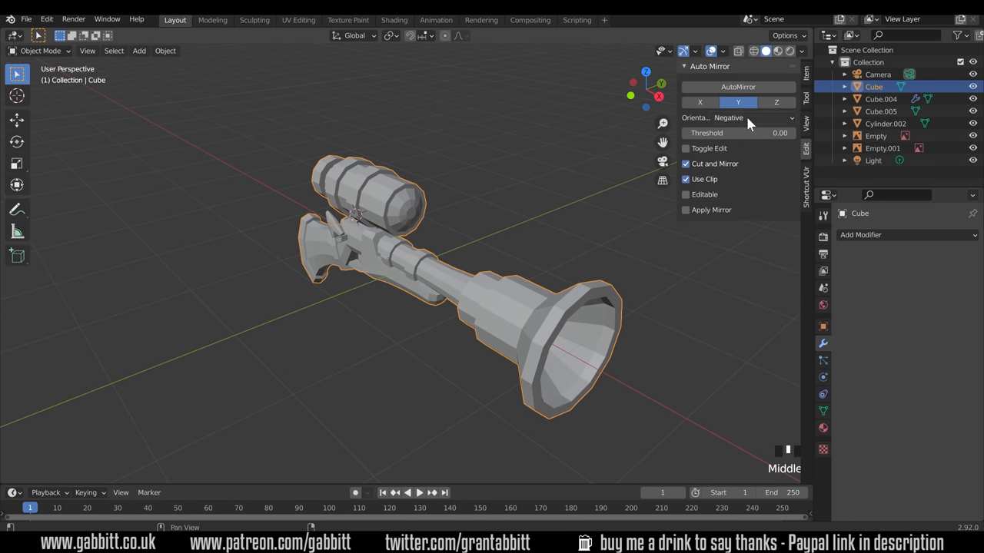
{"action": "mouse_move", "coordinate": [690, 194]}
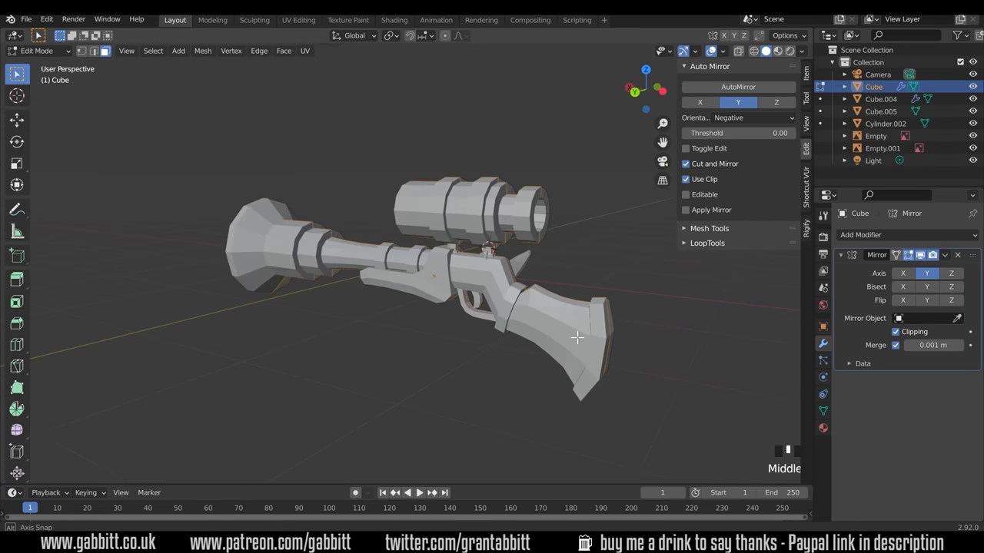
Orbit to check the Y-axis auto-mirrored gun from the other side.
{"action": "left_click_drag", "start_coordinate": [577, 338], "coordinate": [279, 341]}
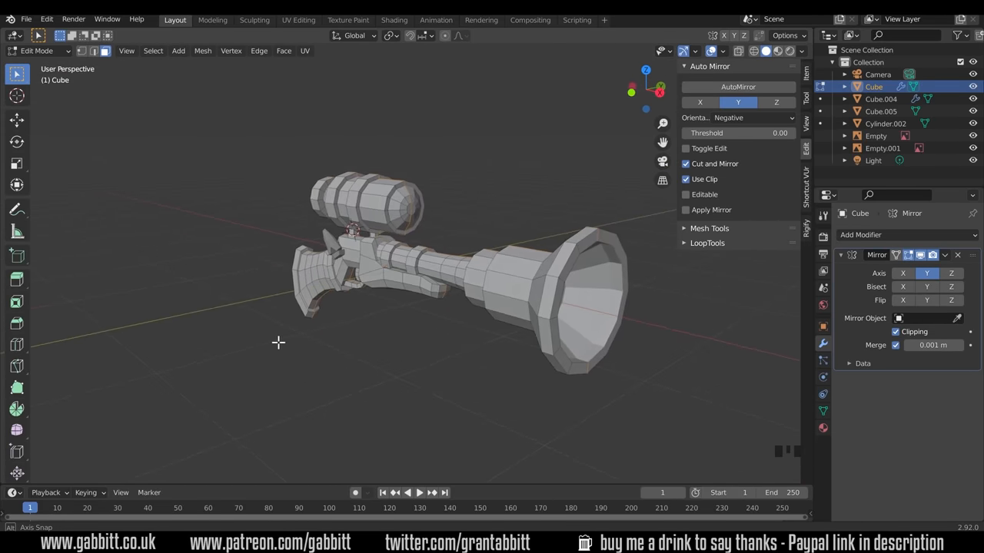